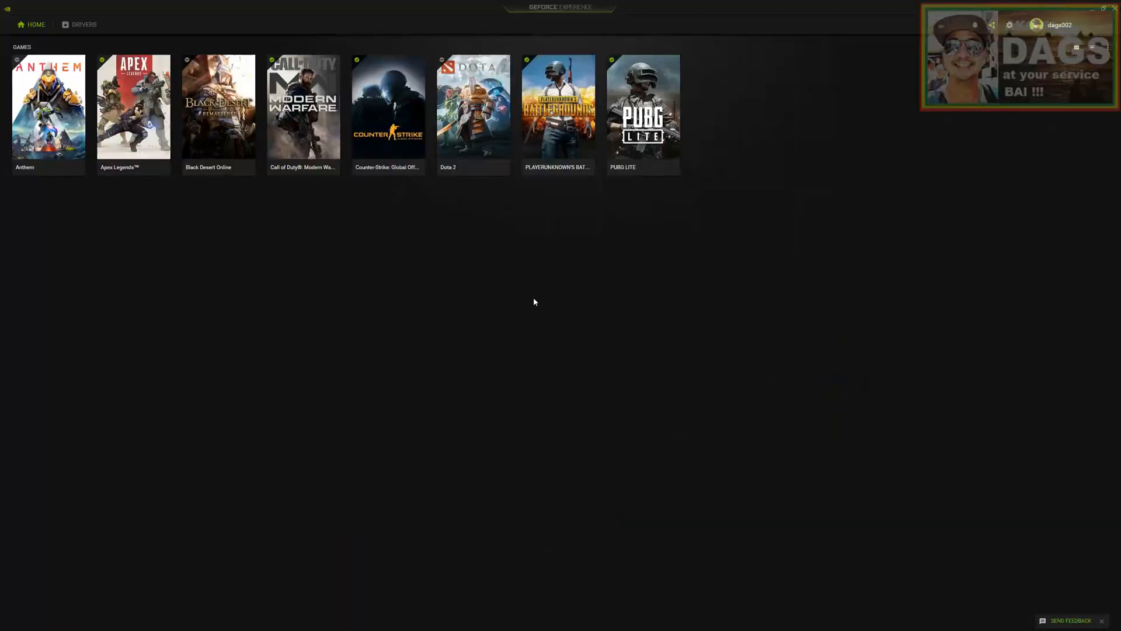
View the four drives under This PC, then search Start for 'disk pa' to reach Disk Management.
{"action": "left_click", "coordinate": [7, 620]}
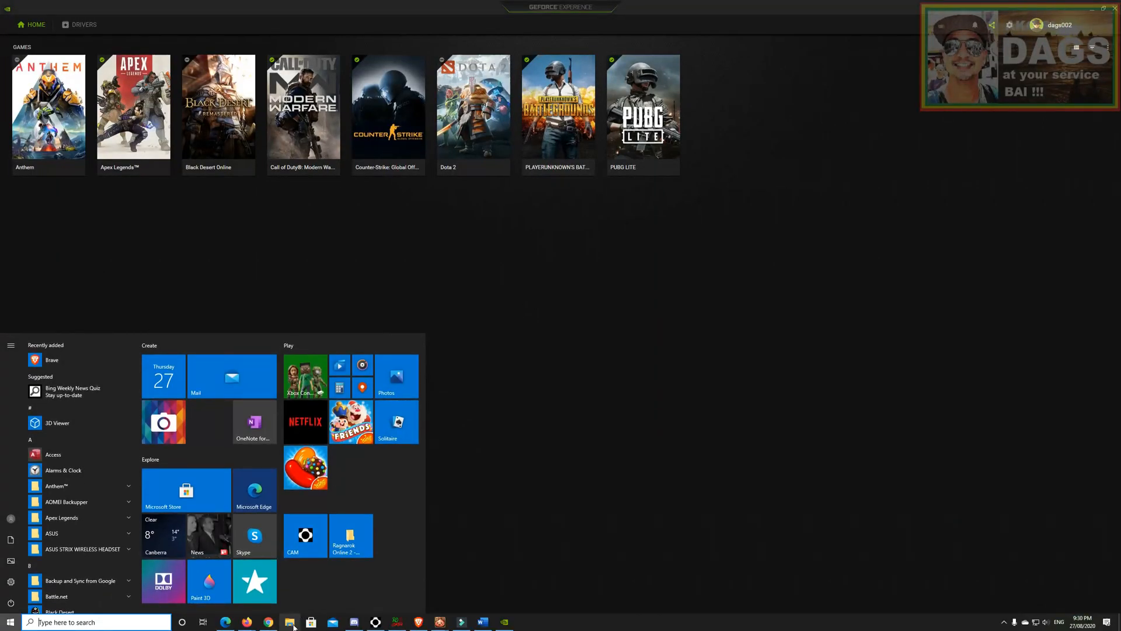
{"action": "left_click", "coordinate": [289, 623]}
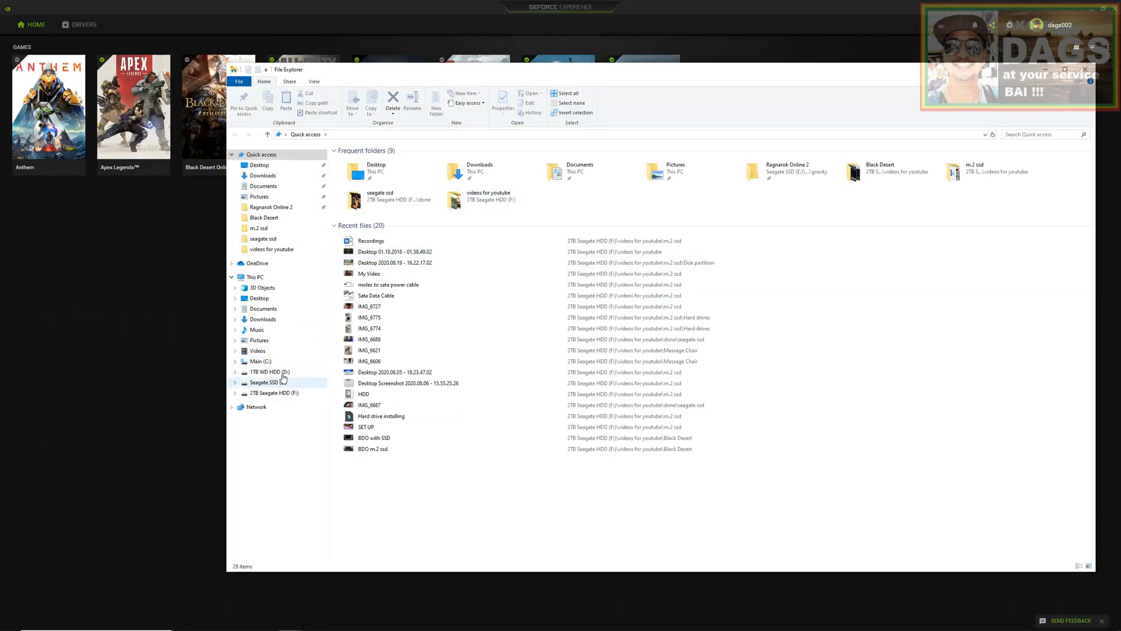
{"action": "left_click", "coordinate": [255, 277]}
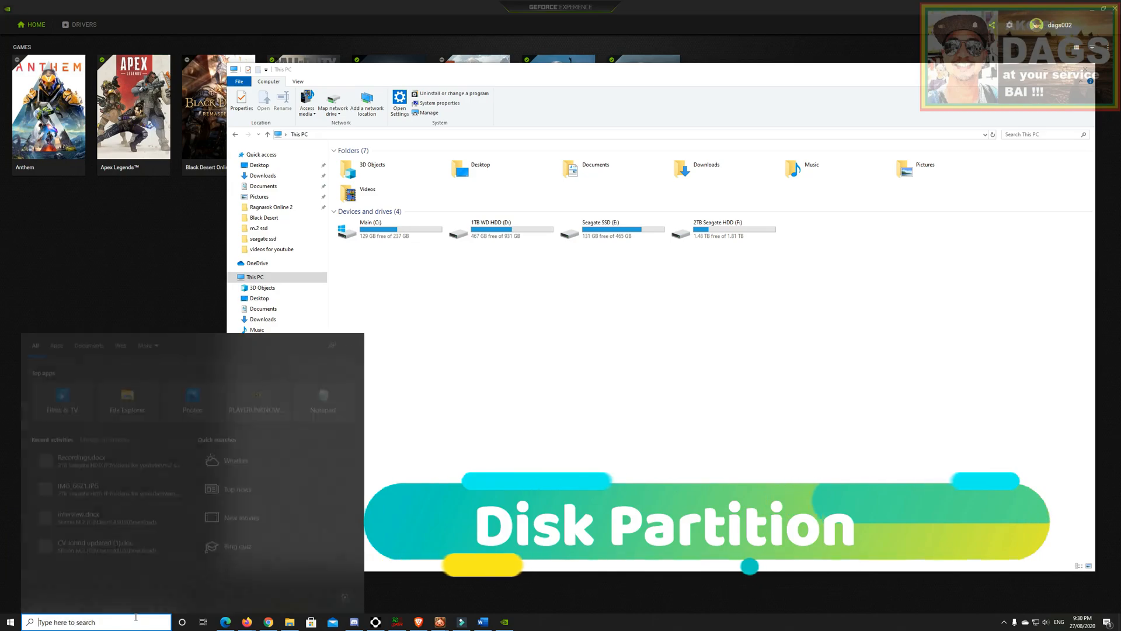
{"action": "type", "text": "disk pa"}
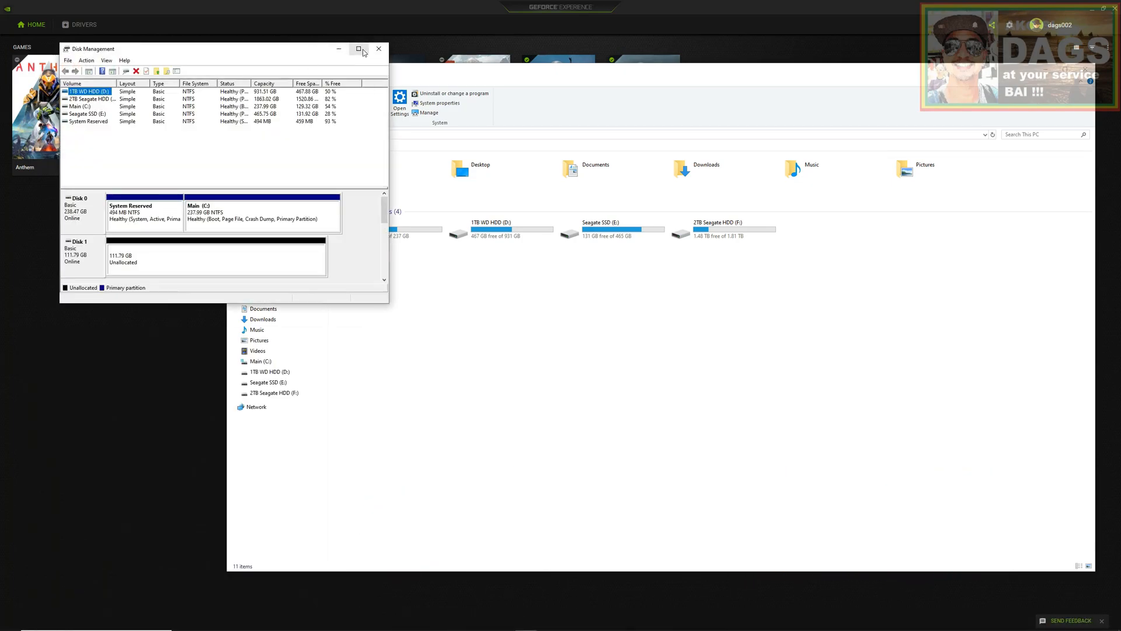
Maximize Disk Management and bring up options for Disk 1's 111.79 GB unallocated space.
{"action": "left_click", "coordinate": [362, 50]}
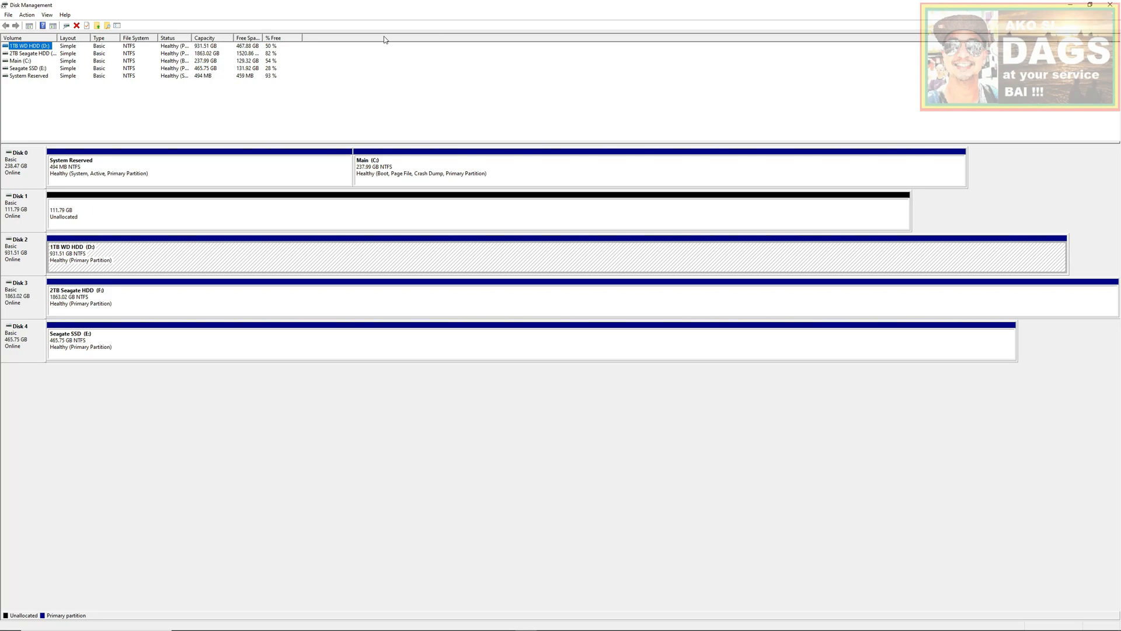
{"action": "mouse_move", "coordinate": [593, 220]}
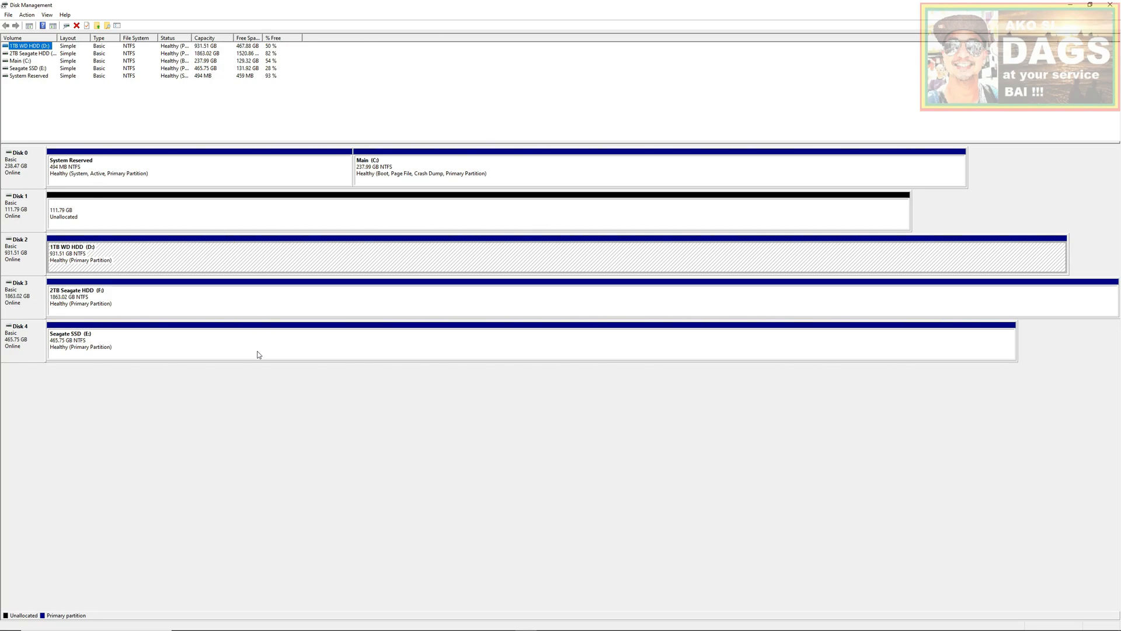
{"action": "mouse_move", "coordinate": [503, 196]}
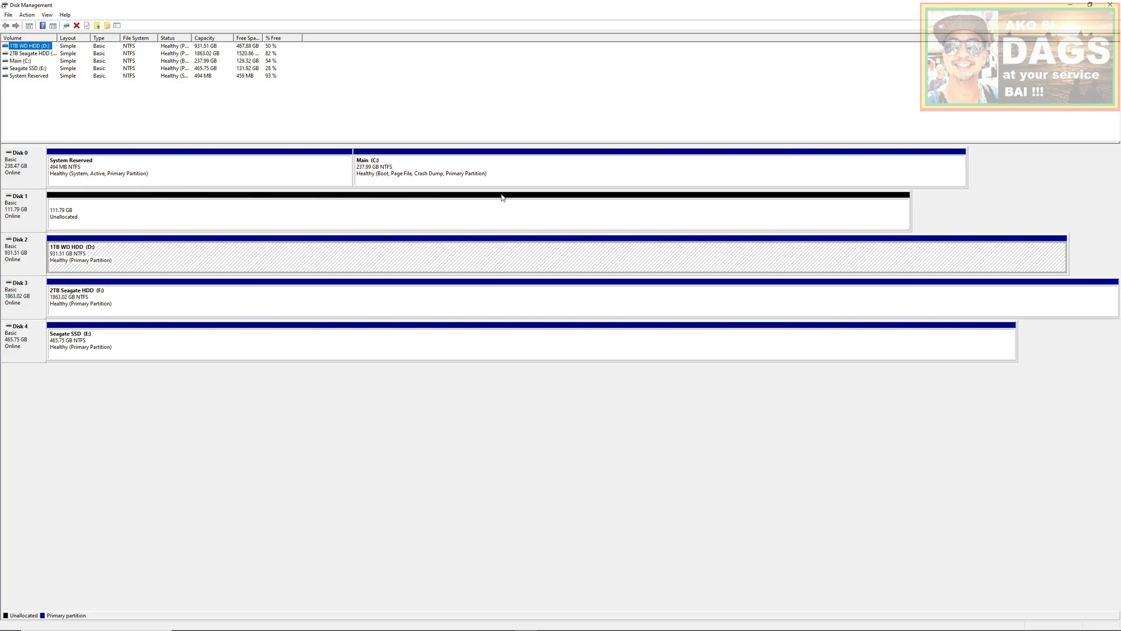
{"action": "mouse_move", "coordinate": [323, 205]}
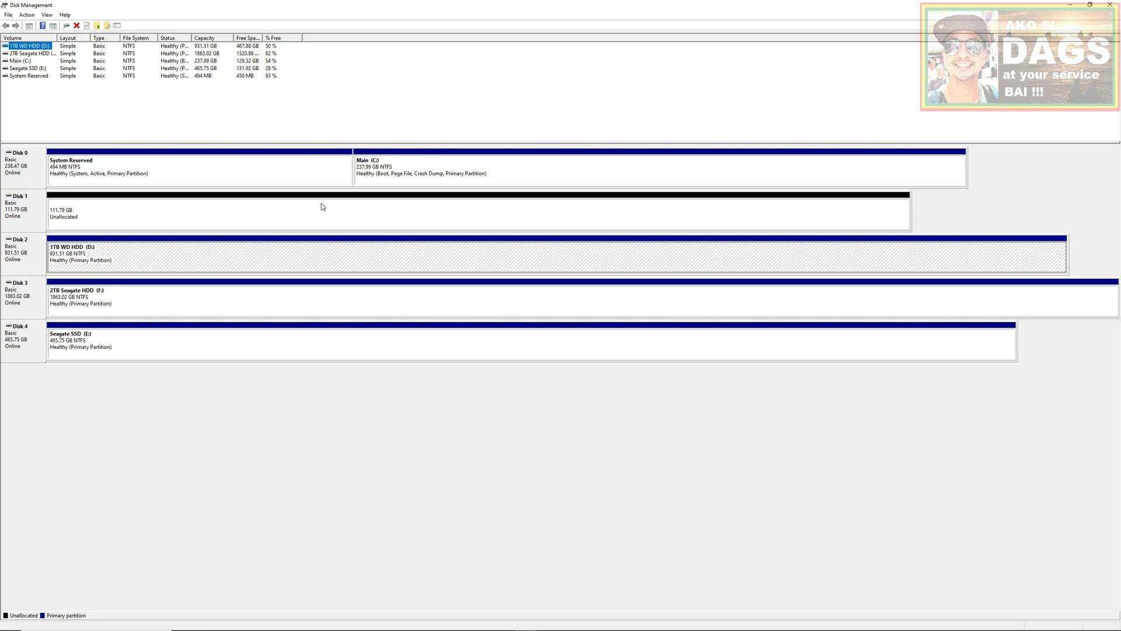
{"action": "mouse_move", "coordinate": [398, 213]}
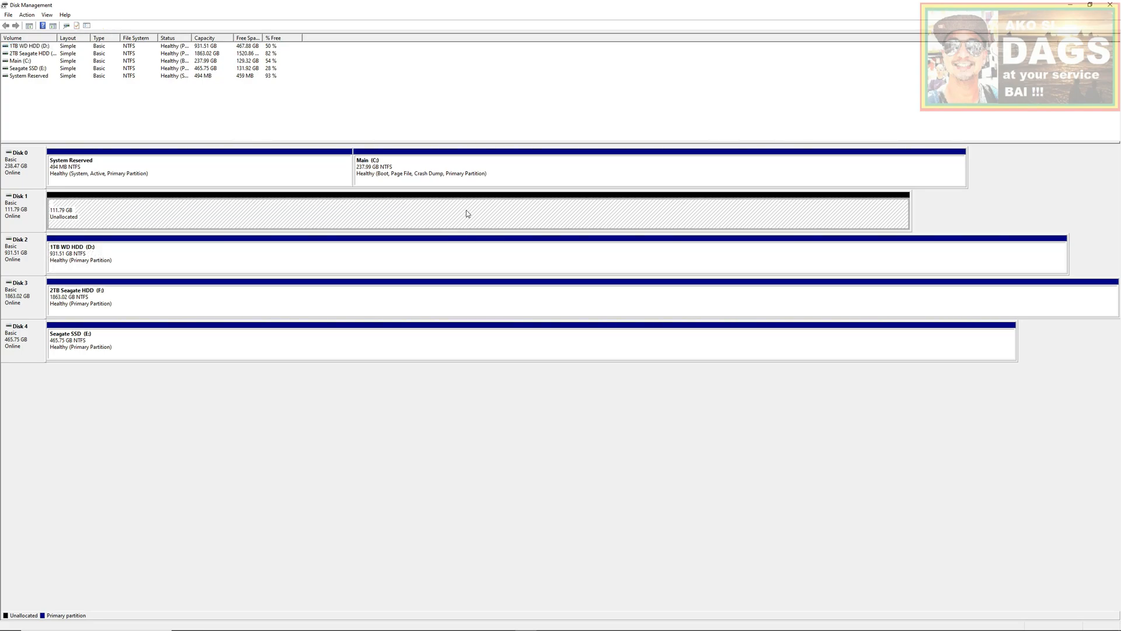
{"action": "right_click", "coordinate": [468, 214]}
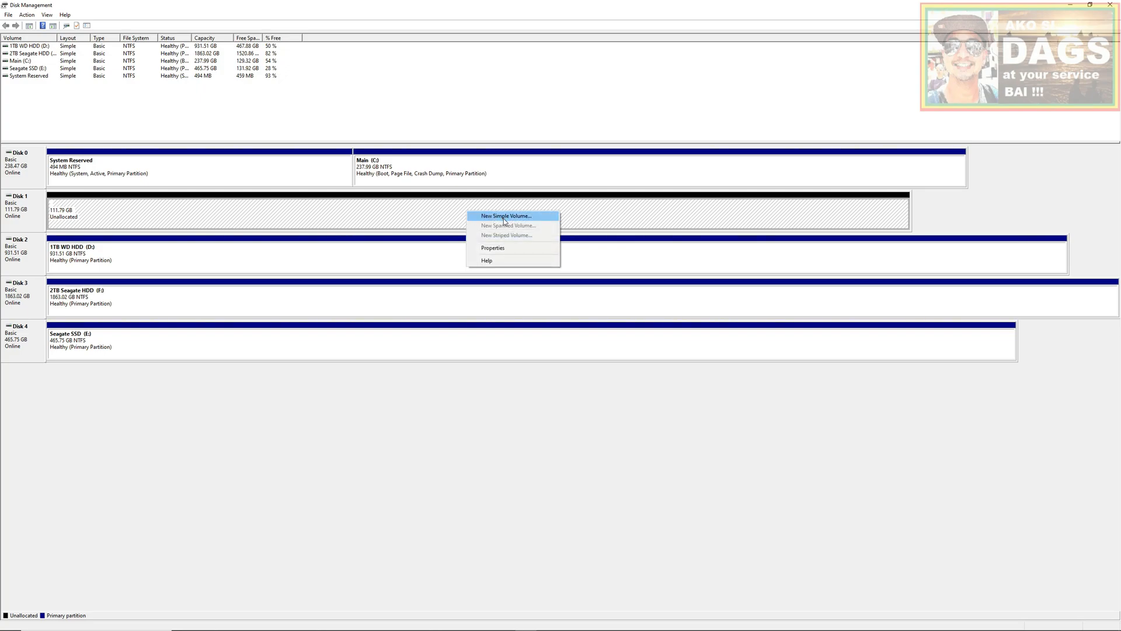
Create a 114471 MB simple volume, letter G, NTFS quick format labelled 'New Volume', and finish.
{"action": "left_click", "coordinate": [507, 215]}
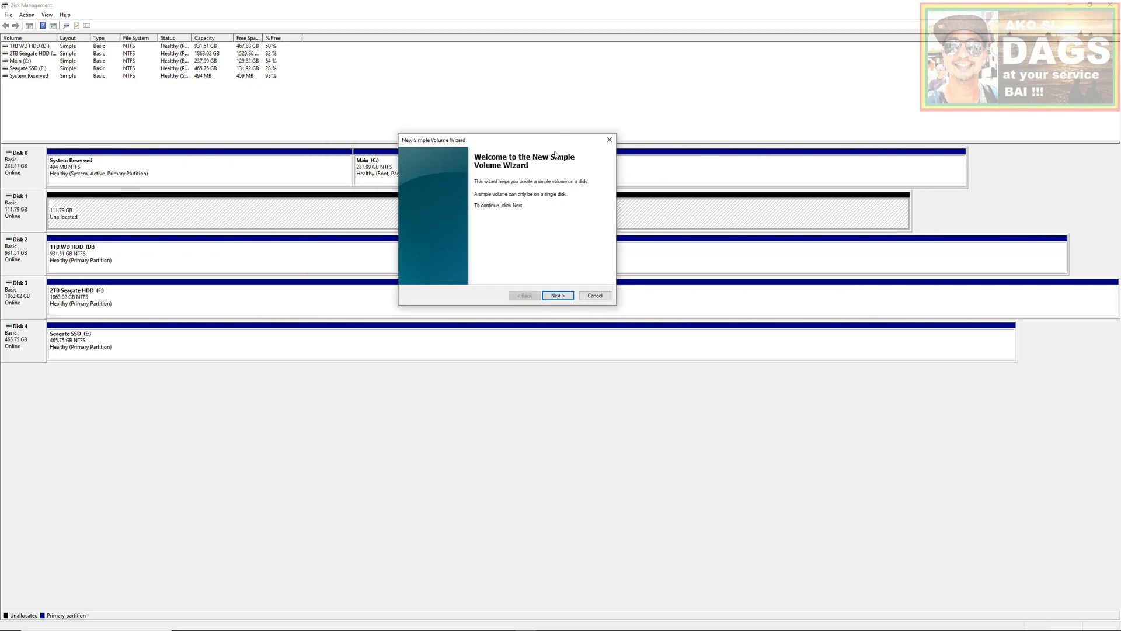
{"action": "mouse_move", "coordinate": [619, 306]}
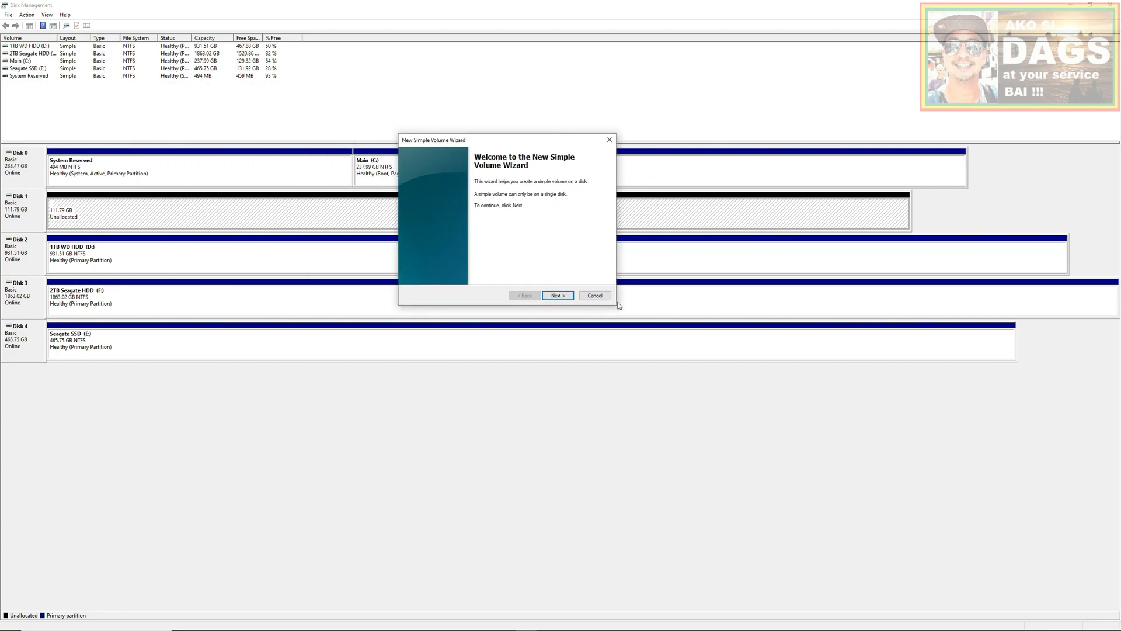
{"action": "left_click", "coordinate": [558, 296]}
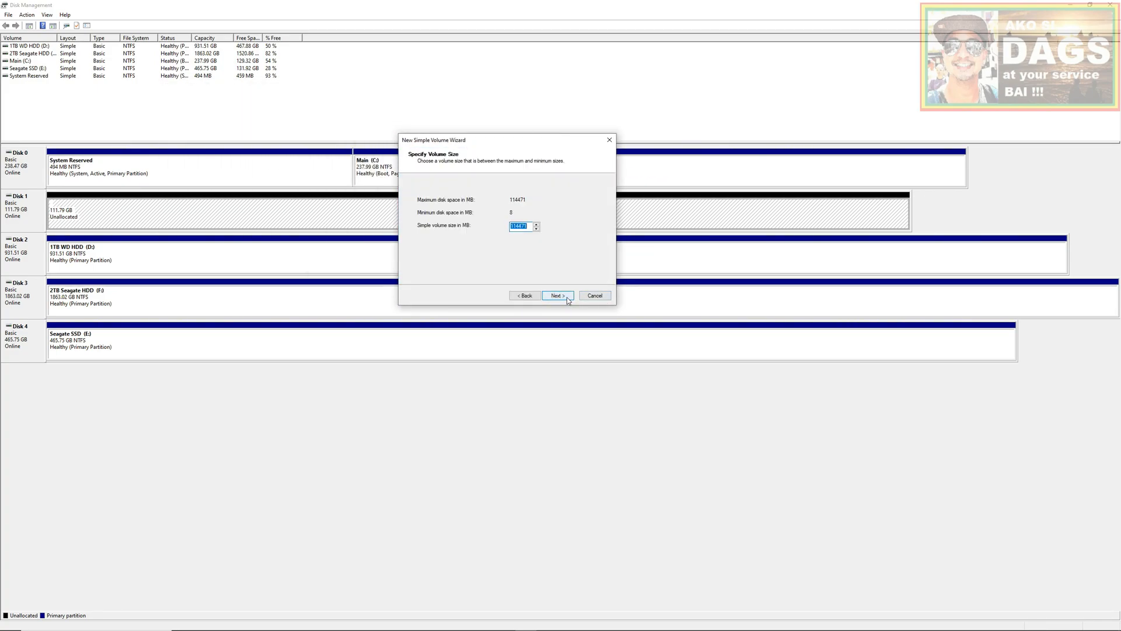
{"action": "left_click", "coordinate": [557, 295]}
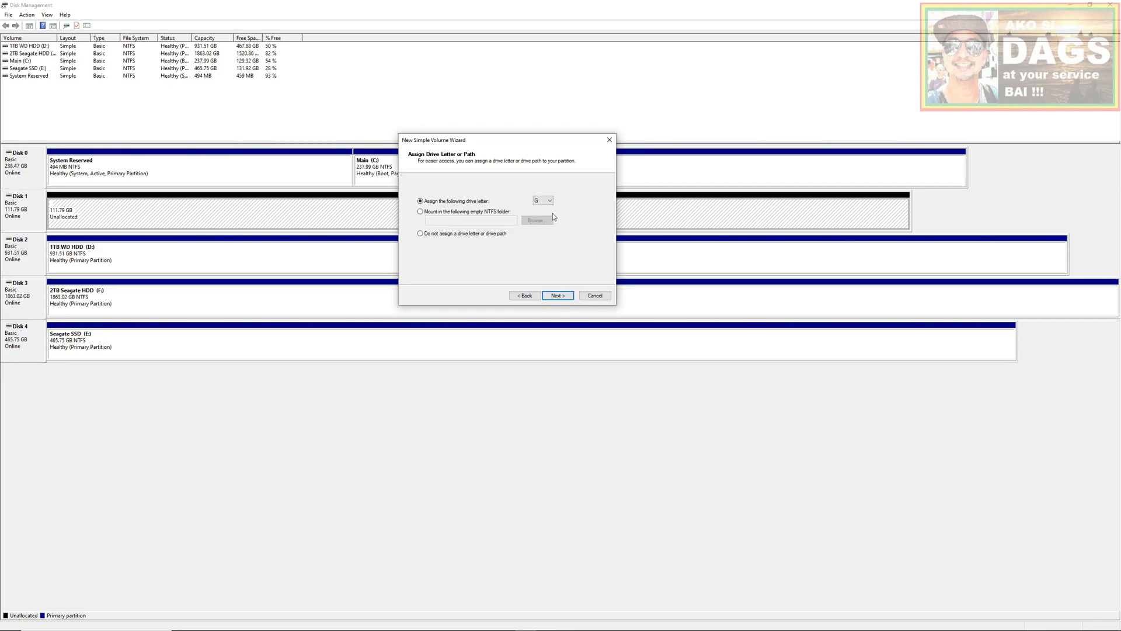
{"action": "left_click", "coordinate": [547, 201]}
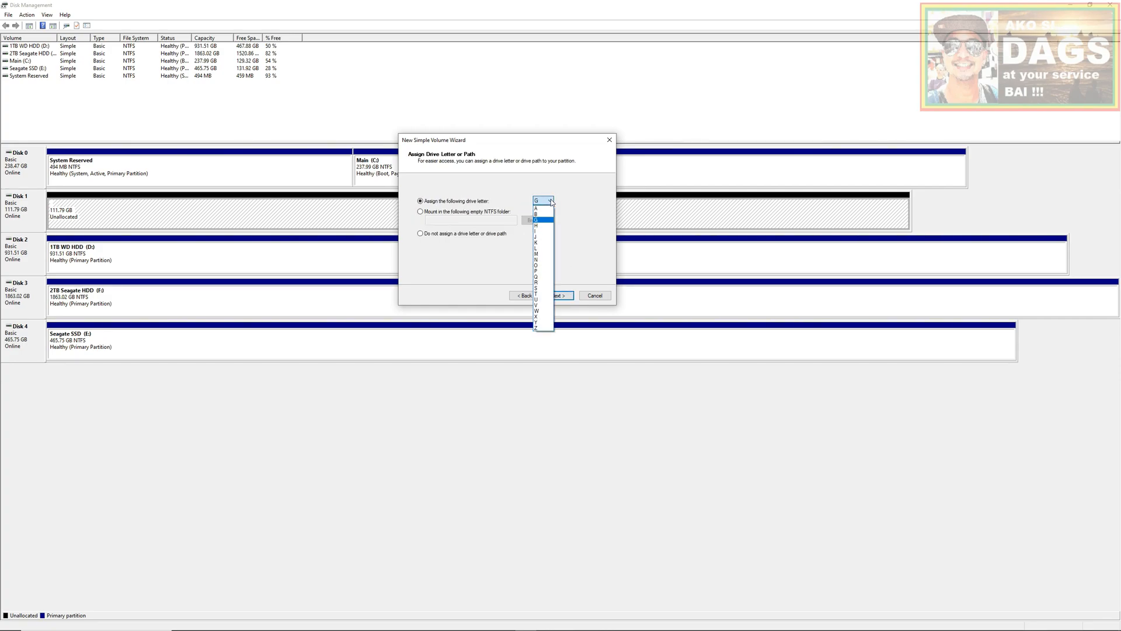
{"action": "left_click", "coordinate": [542, 201]}
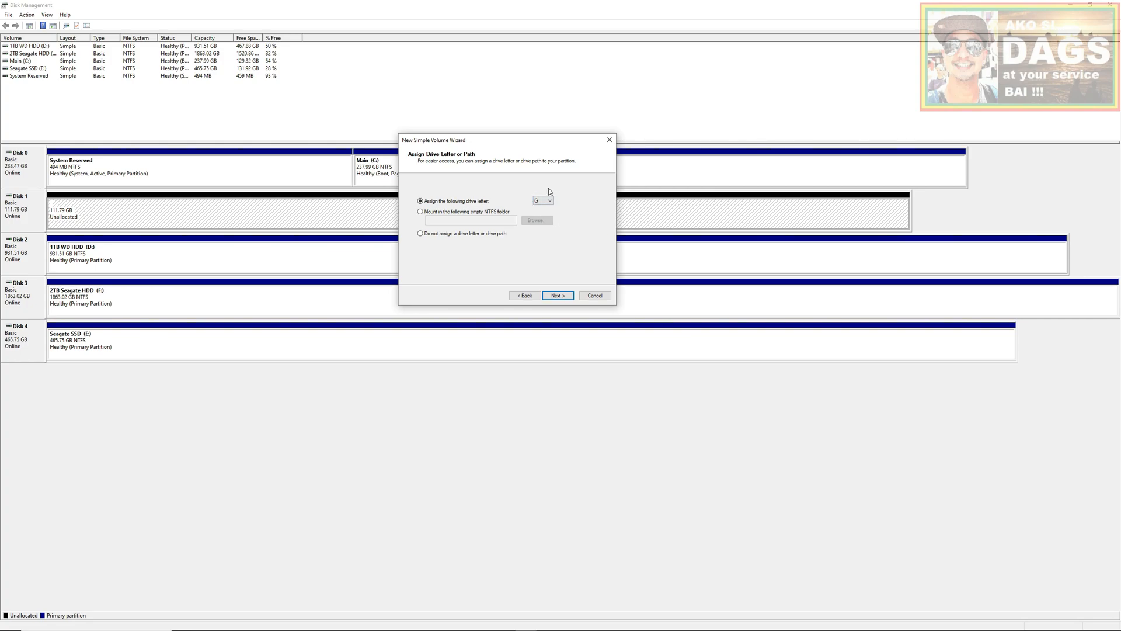
{"action": "left_click", "coordinate": [557, 294]}
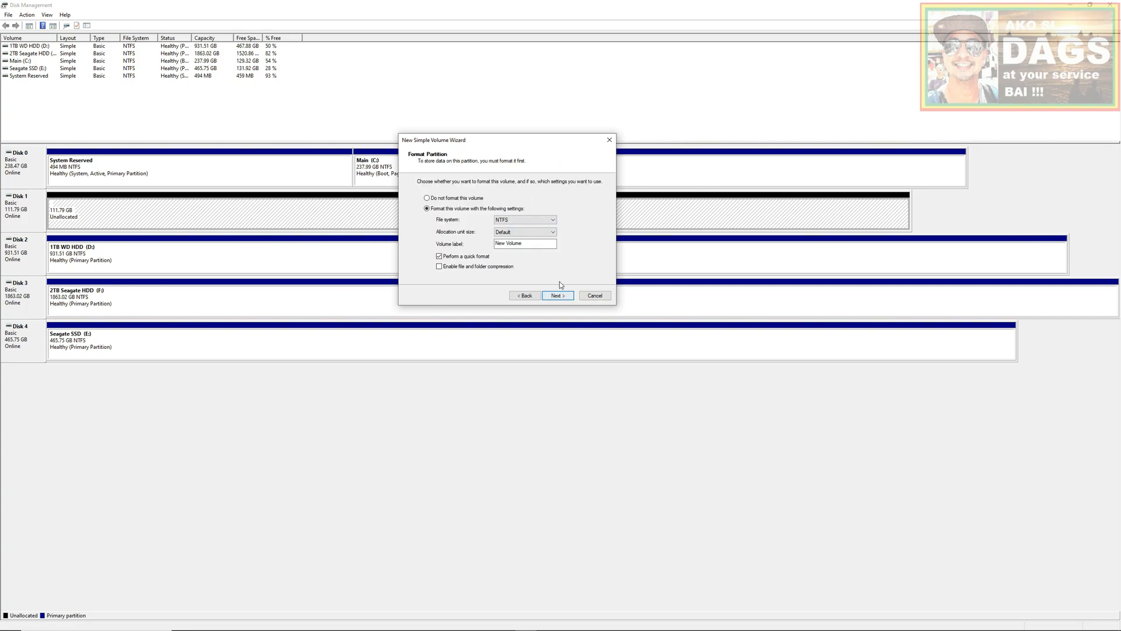
{"action": "left_click", "coordinate": [523, 243]}
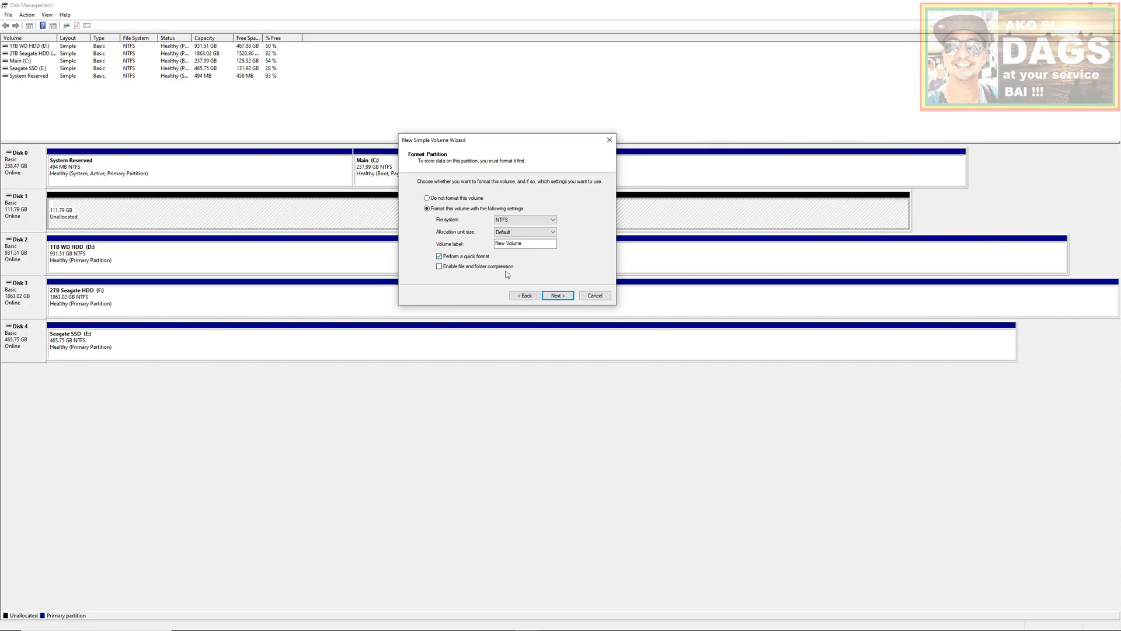
{"action": "left_click", "coordinate": [557, 295]}
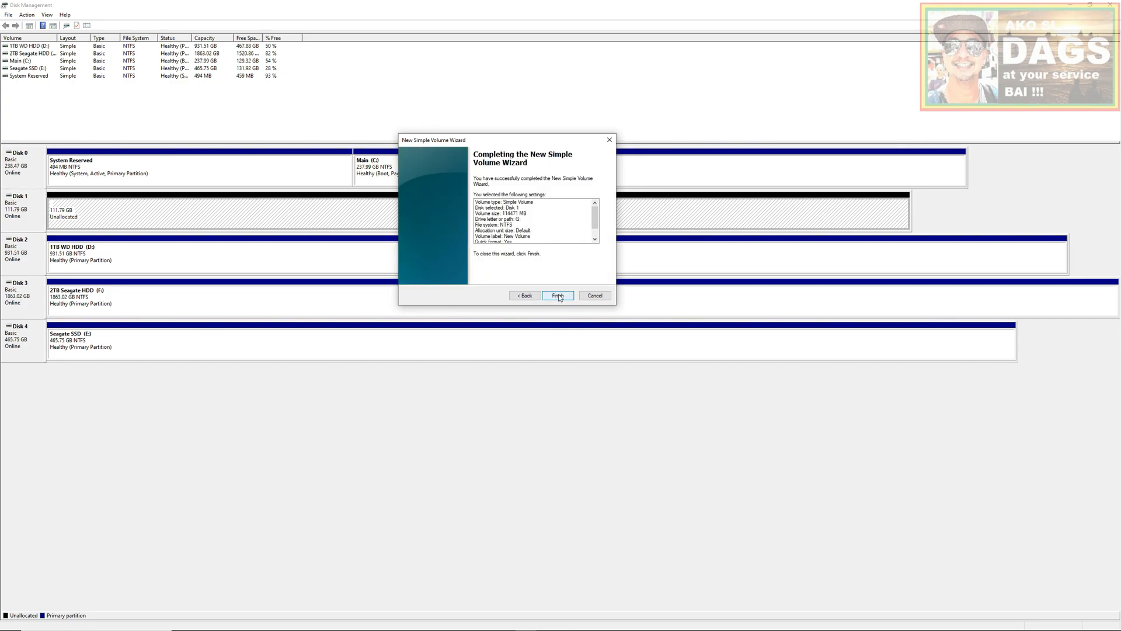
{"action": "left_click", "coordinate": [558, 295]}
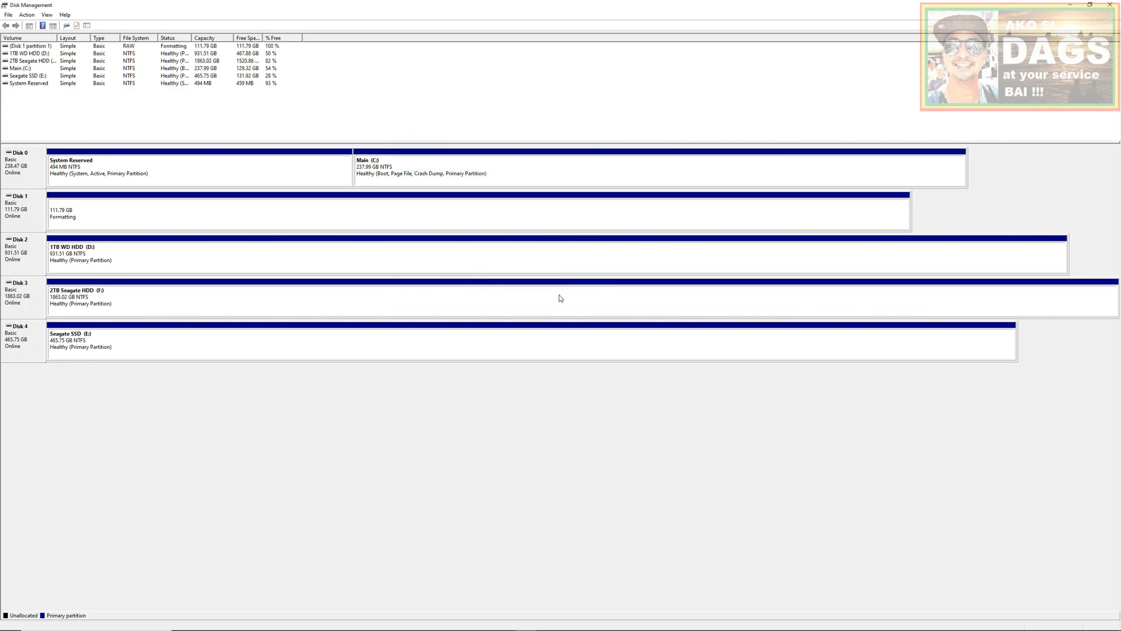
{"action": "mouse_move", "coordinate": [619, 219]}
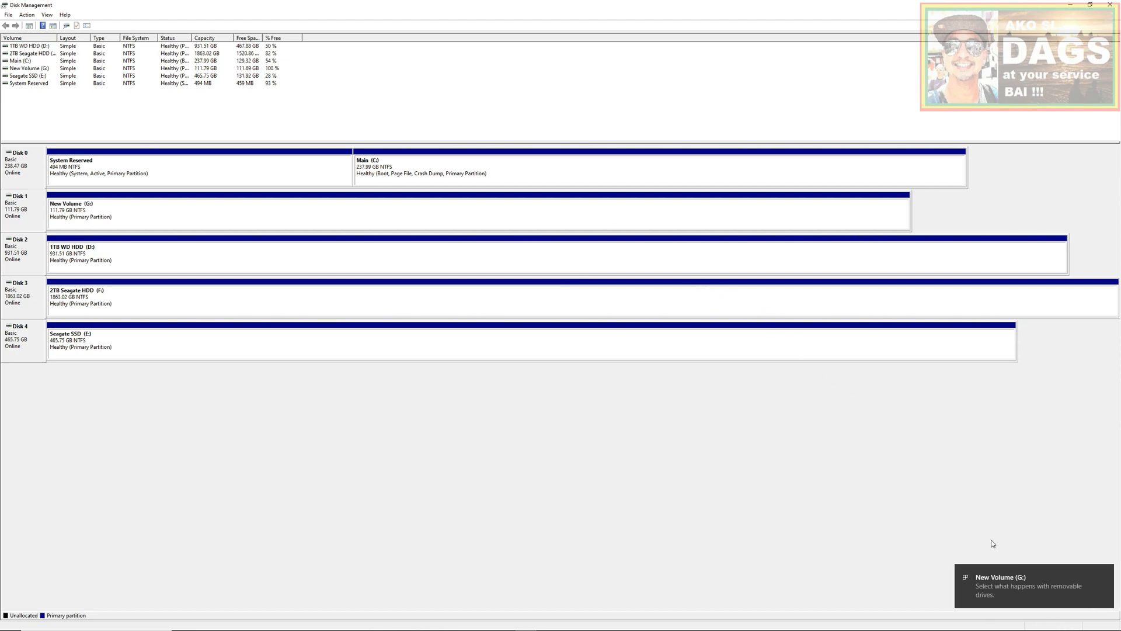
{"action": "mouse_move", "coordinate": [990, 603]}
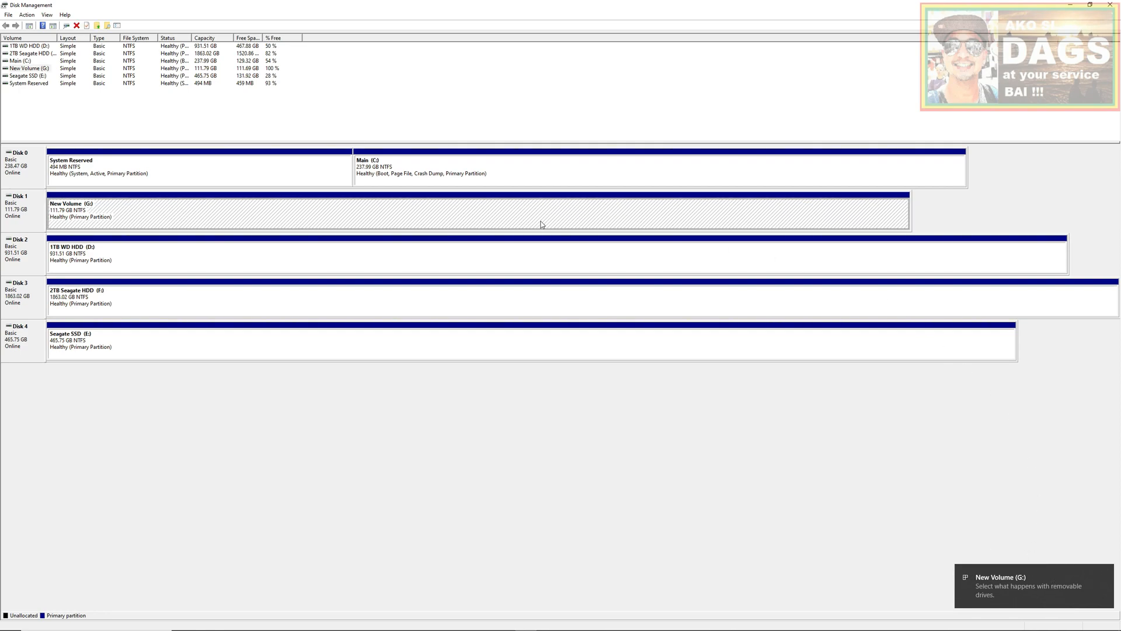
Return to This PC and locate New Volume (G:) with 111 GB free among the drives.
{"action": "left_click", "coordinate": [8, 623]}
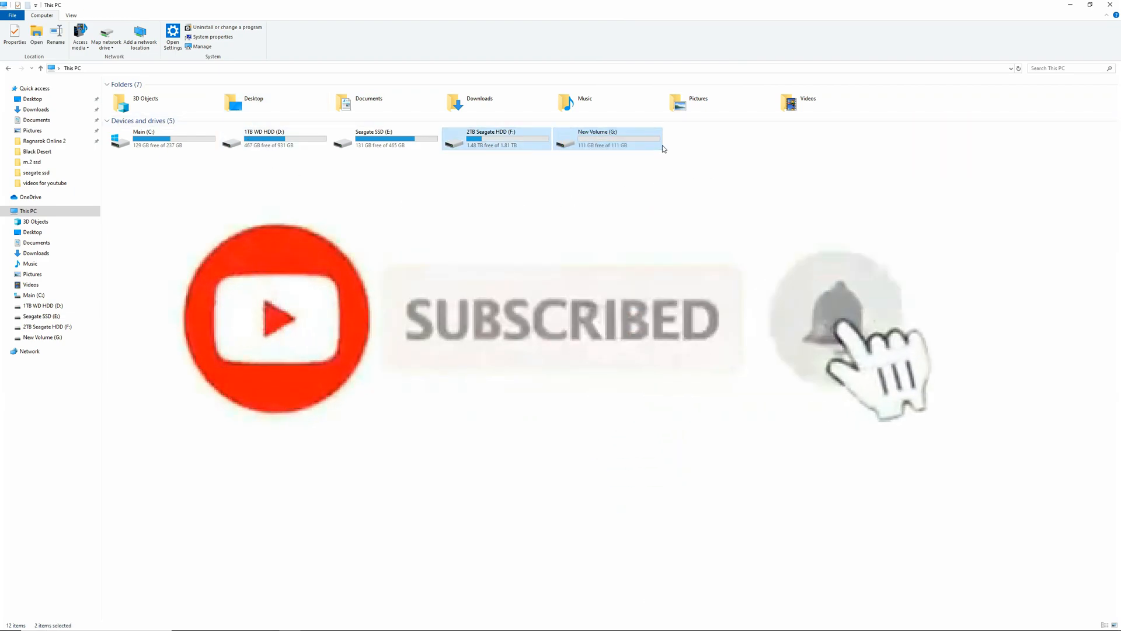
{"action": "left_click", "coordinate": [694, 160]}
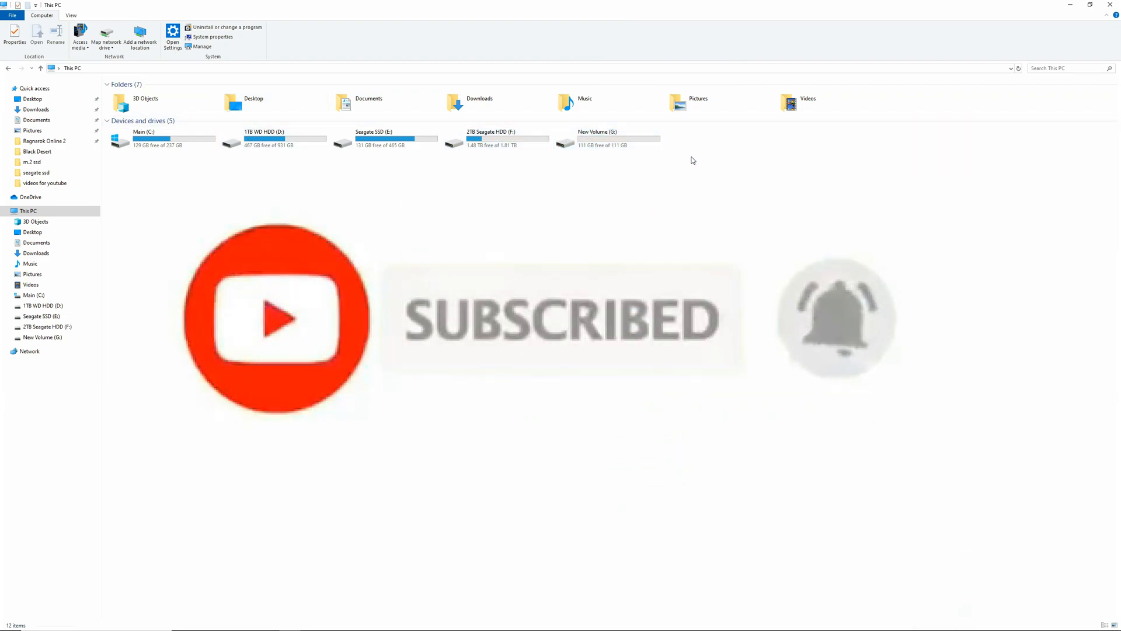
{"action": "left_click", "coordinate": [625, 140]}
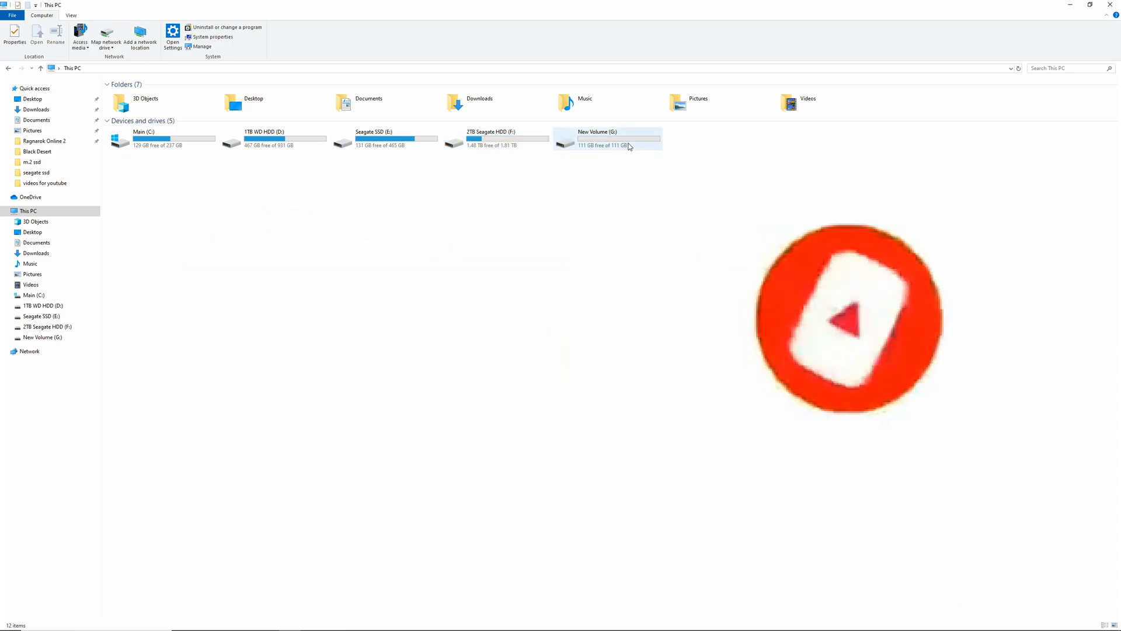